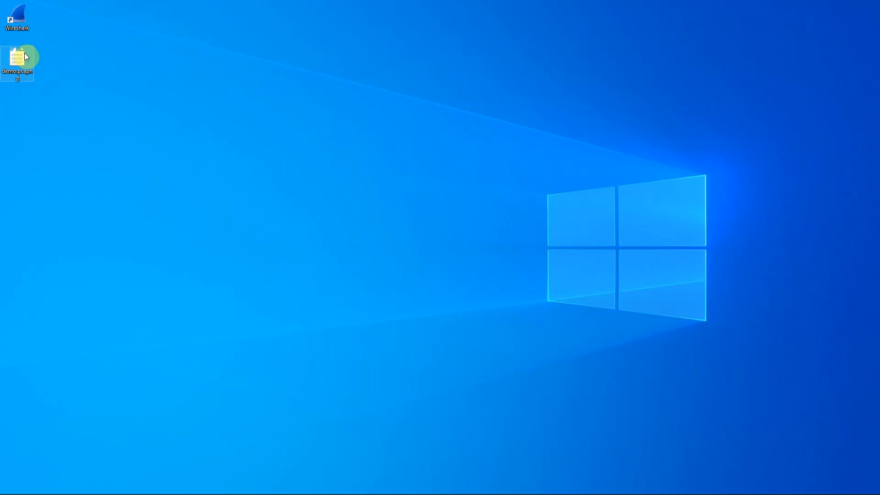
# - Open demo.pcapng from the desktop in Wireshark
pyautogui.doubleClick(17, 59)
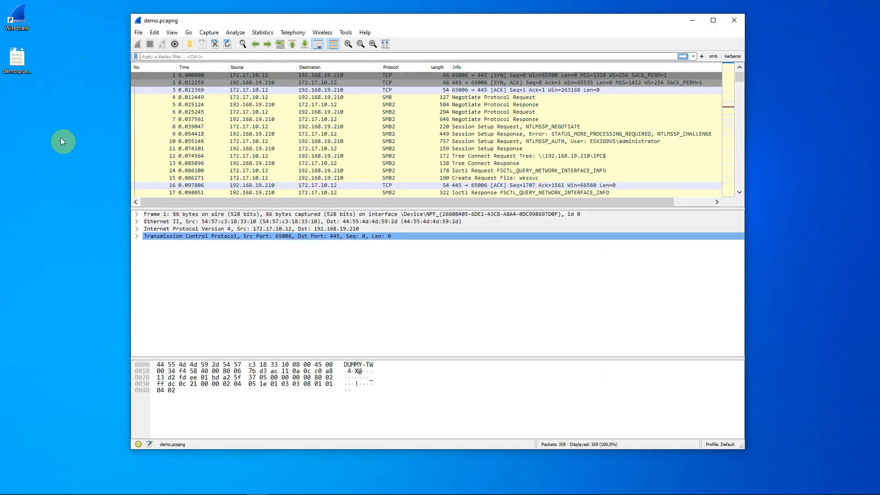
# - Apply the display filter 'smb || smb2' to the packet list
pyautogui.click(159, 56)
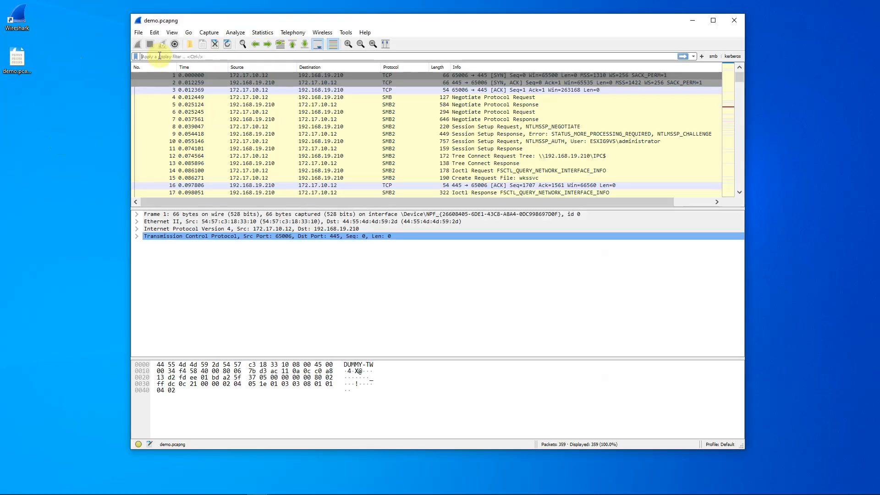
pyautogui.write('smb || smb2')
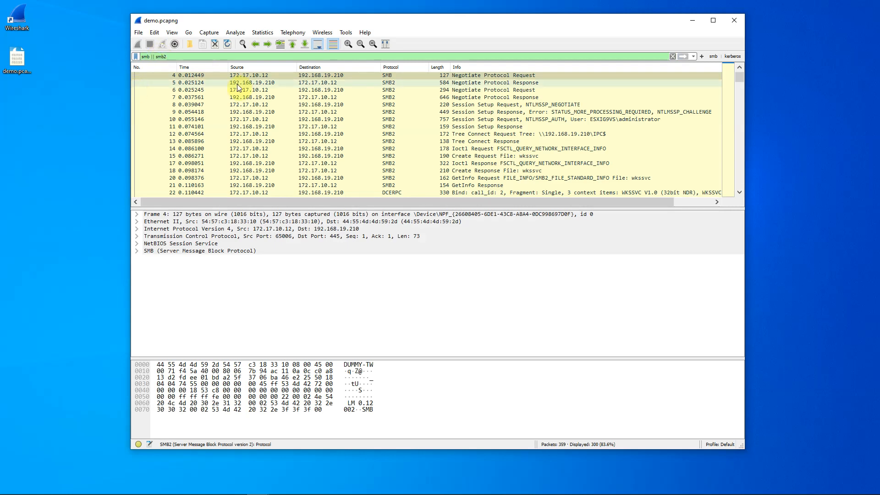
pyautogui.moveTo(558, 88)
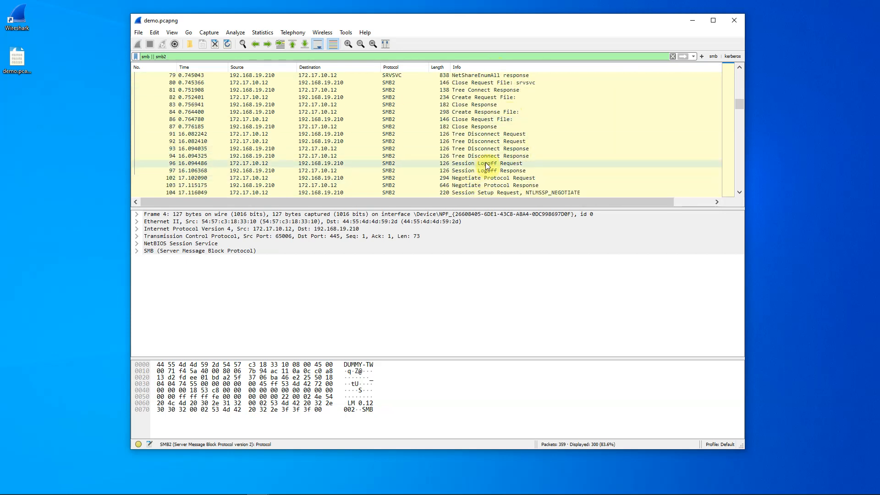
# - Select packet 108, the Tree Connect Request for \\192.168.19.210\Clienttest3
pyautogui.scroll(-3)
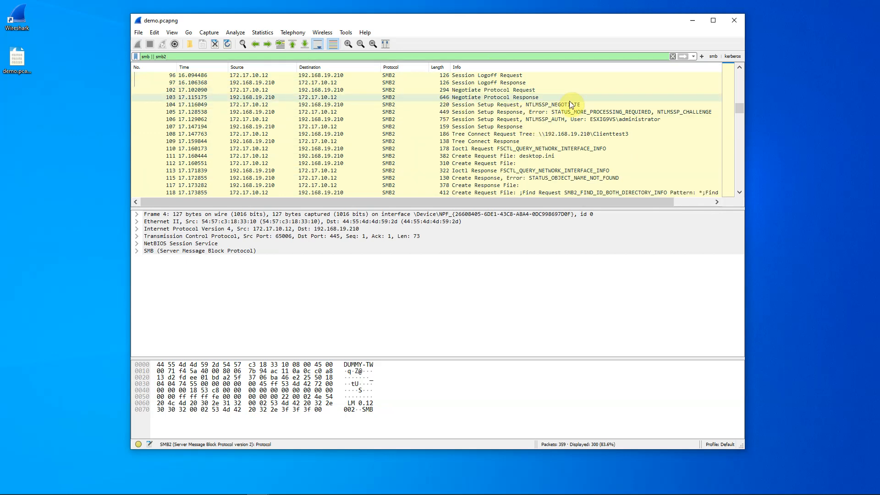
pyautogui.click(570, 105)
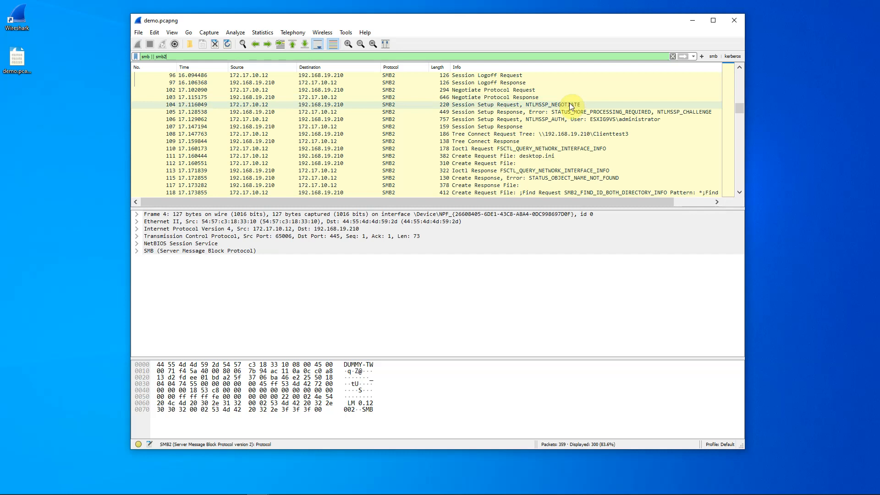
pyautogui.click(494, 97)
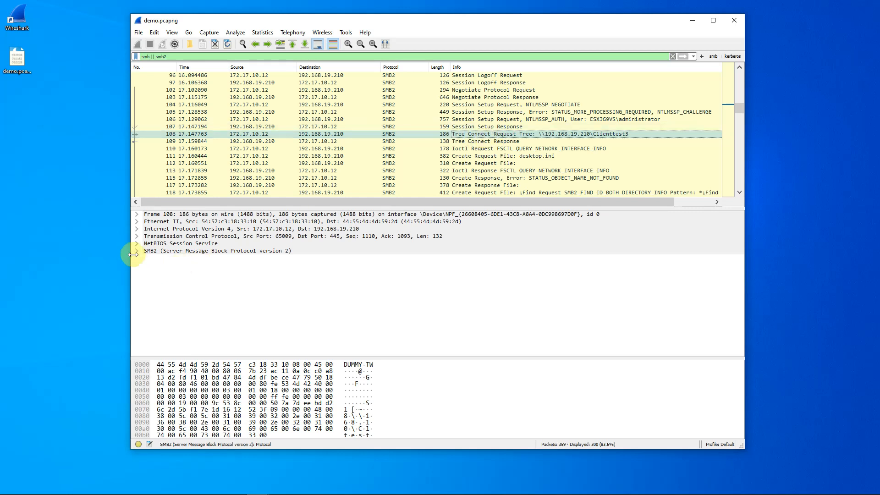
# - Expand the SMB2 header and follow the link to response frame 109
pyautogui.click(135, 250)
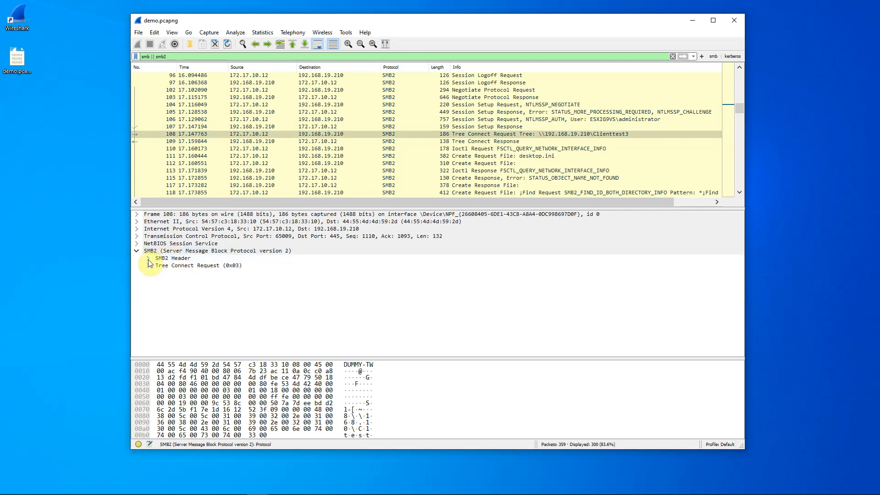
pyautogui.click(159, 258)
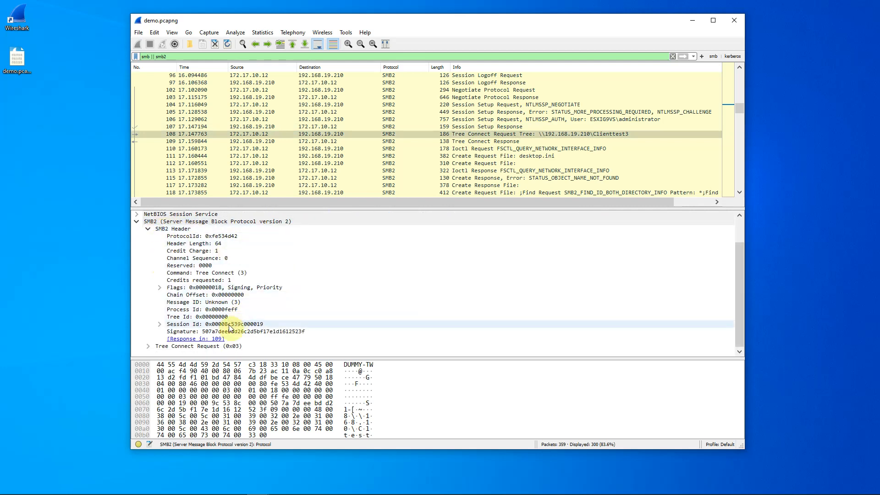
pyautogui.click(195, 338)
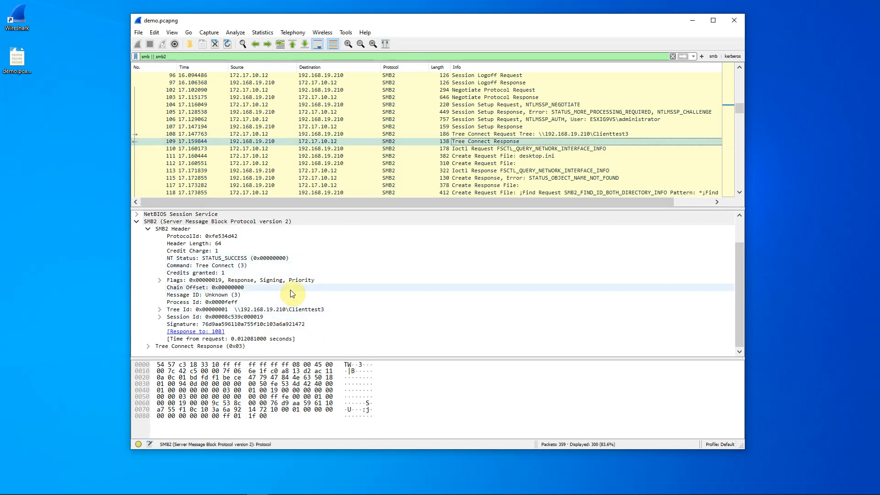
pyautogui.moveTo(306, 262)
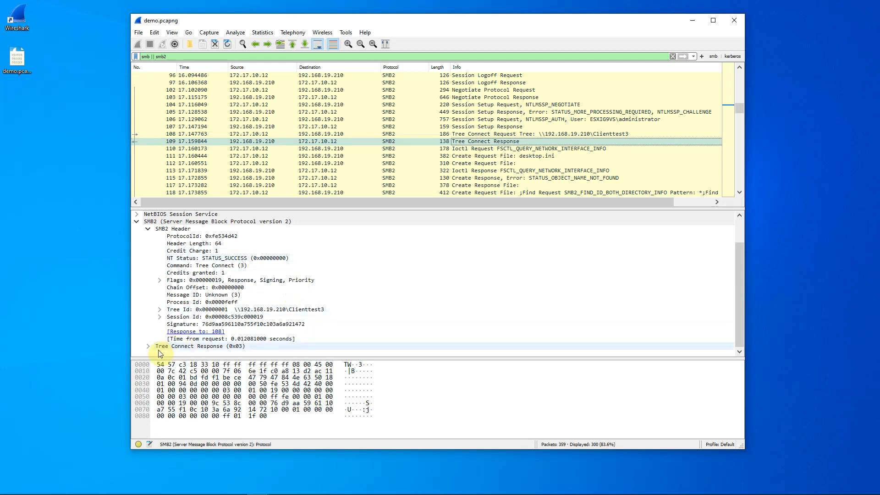
# - Expand the Tree Connect Response body and select the 0x001f01ff Access Mask
pyautogui.click(147, 346)
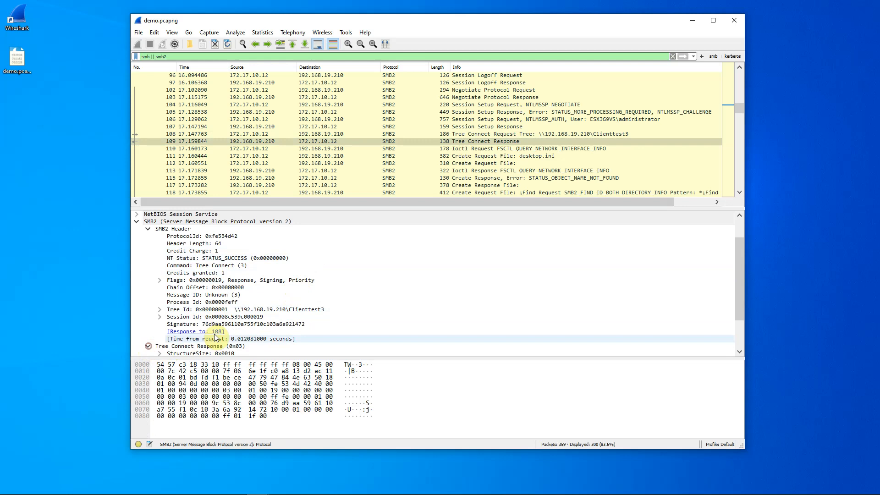
pyautogui.click(148, 346)
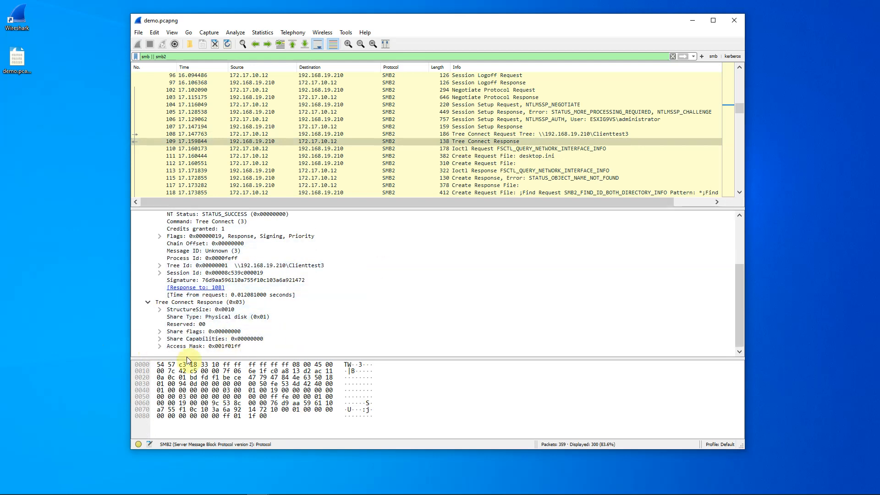
pyautogui.click(203, 346)
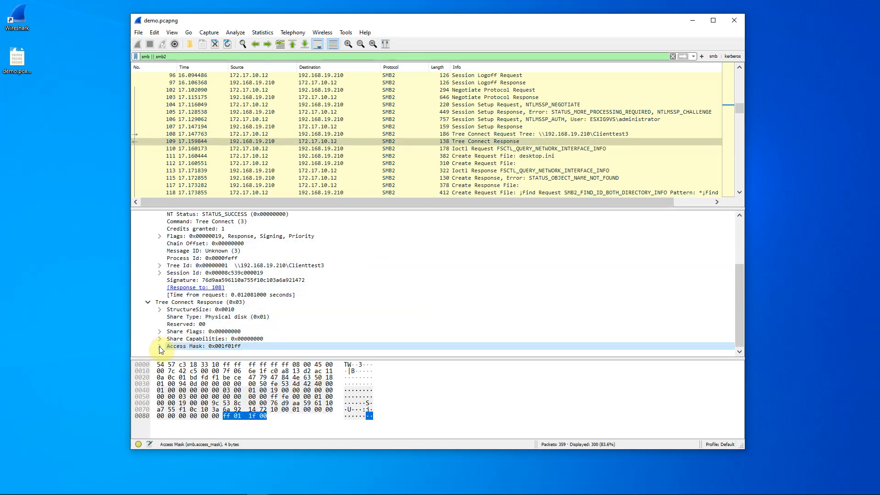
pyautogui.click(160, 347)
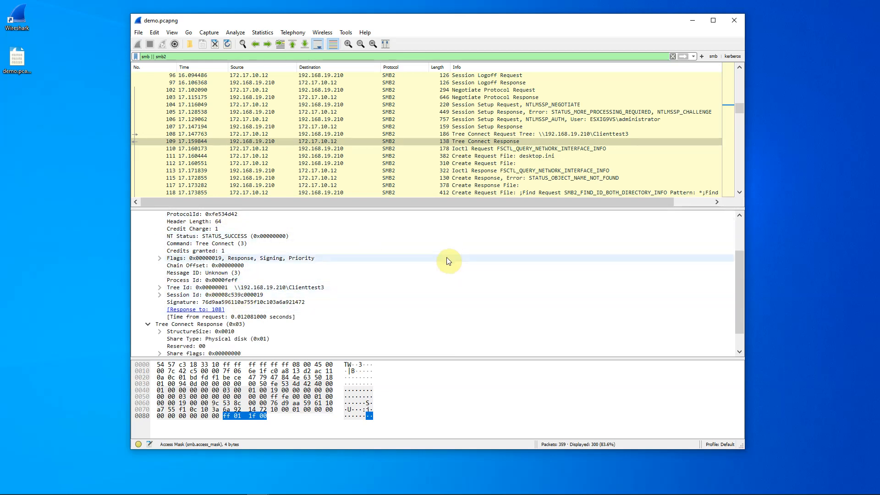
pyautogui.moveTo(393, 257)
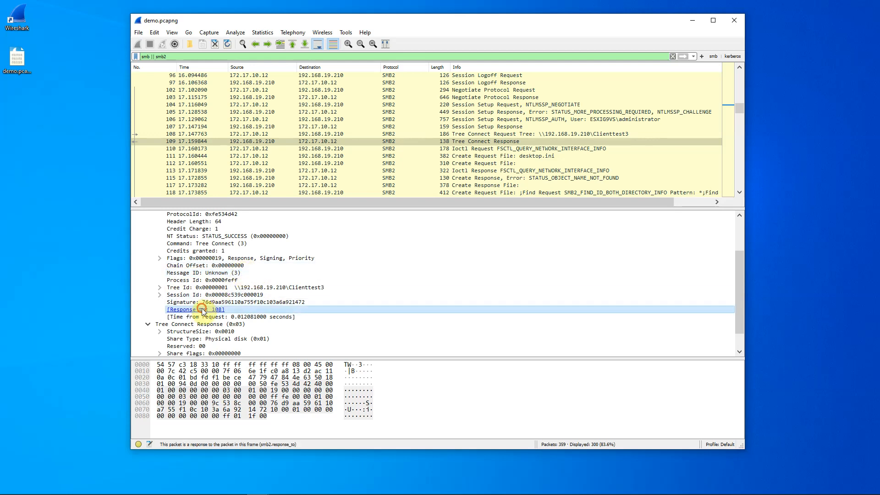
# - Follow the link back to request 108, then select Ioctl Response packet 113
pyautogui.click(337, 134)
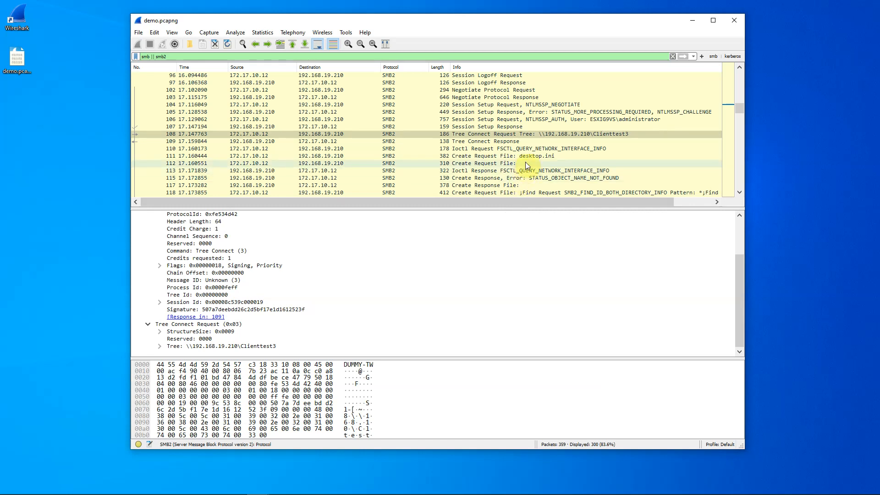
pyautogui.click(511, 148)
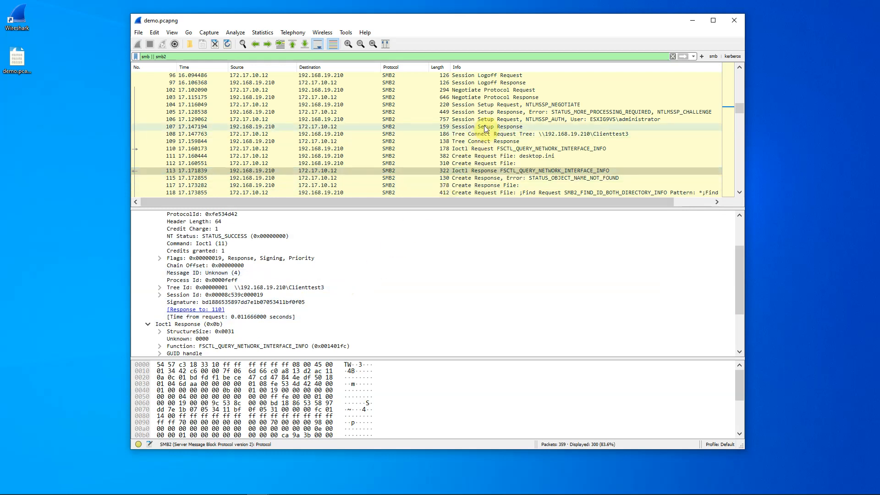
# - Select packet 109, the Tree Connect Response for Clienttest3
pyautogui.click(483, 141)
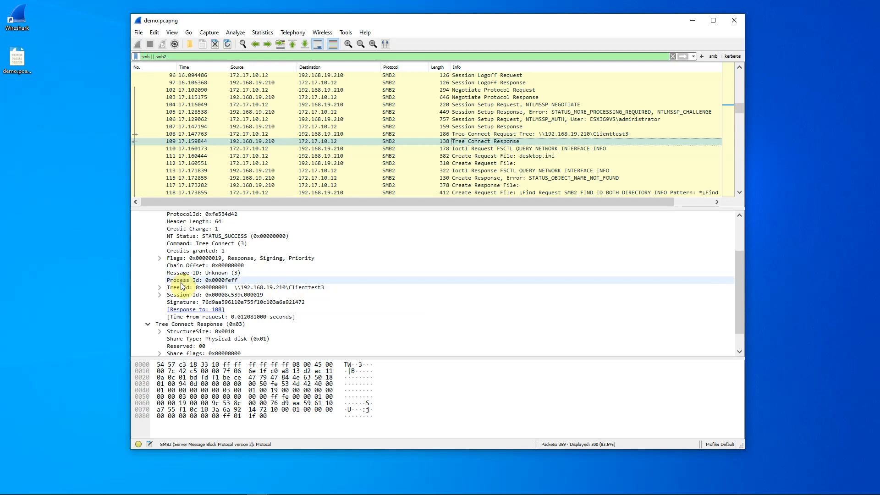
# - Inspect the Process Id field, then select Negotiate Protocol Request packet 102
pyautogui.click(185, 280)
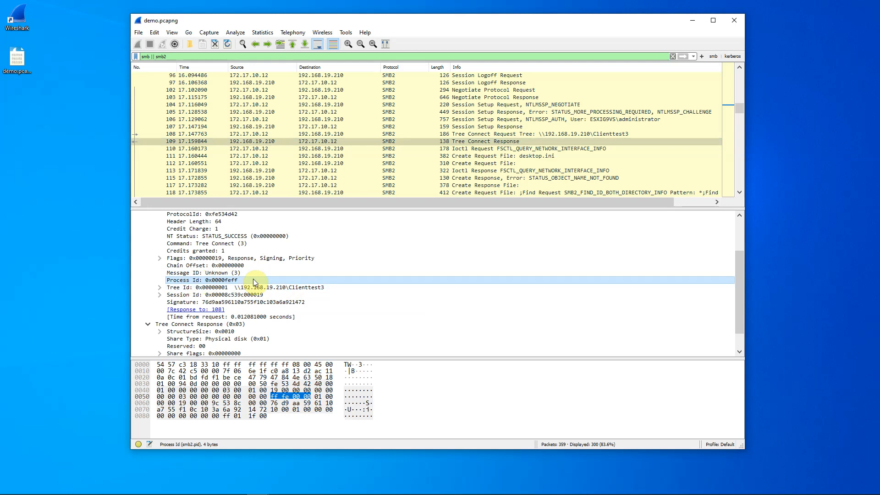
pyautogui.moveTo(481, 93)
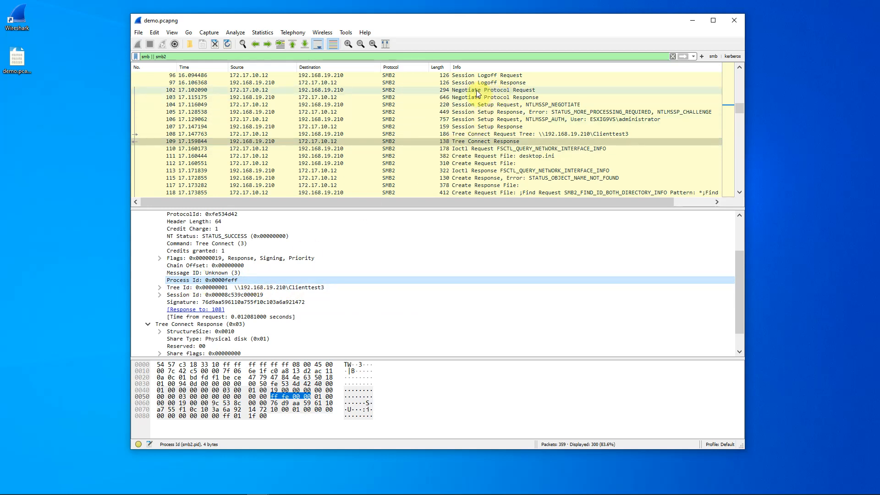
pyautogui.click(494, 89)
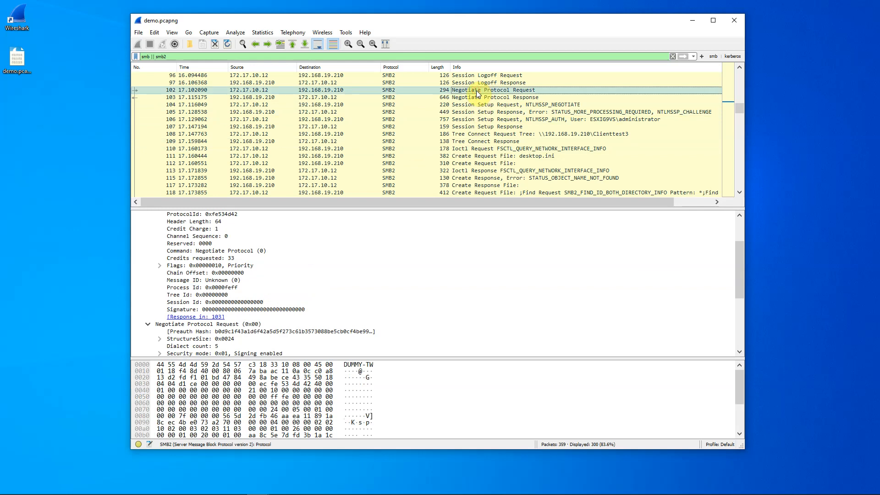
pyautogui.moveTo(247, 289)
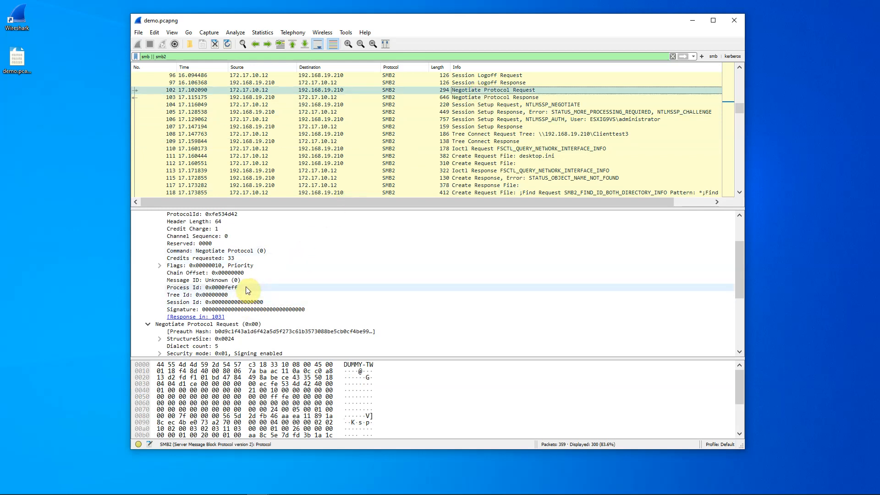
pyautogui.moveTo(386, 141)
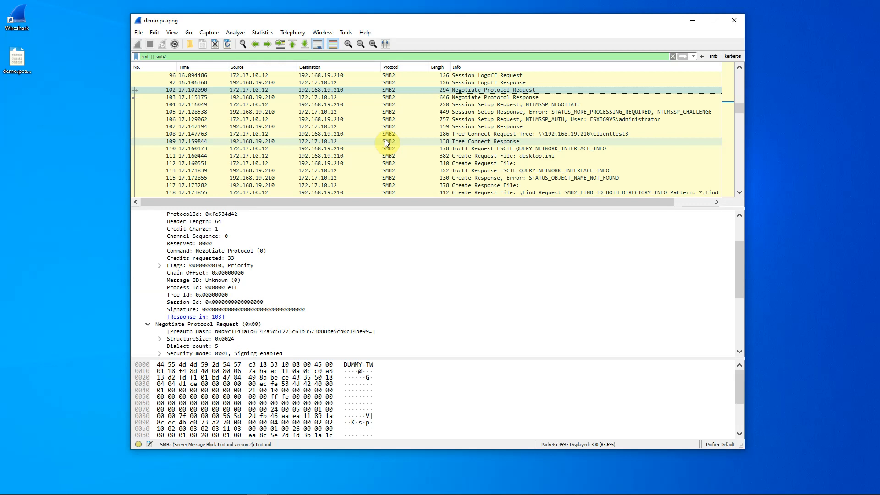
# - Select Tree Connect Response 109, then Session Setup Response 105 to check Session Id
pyautogui.click(488, 141)
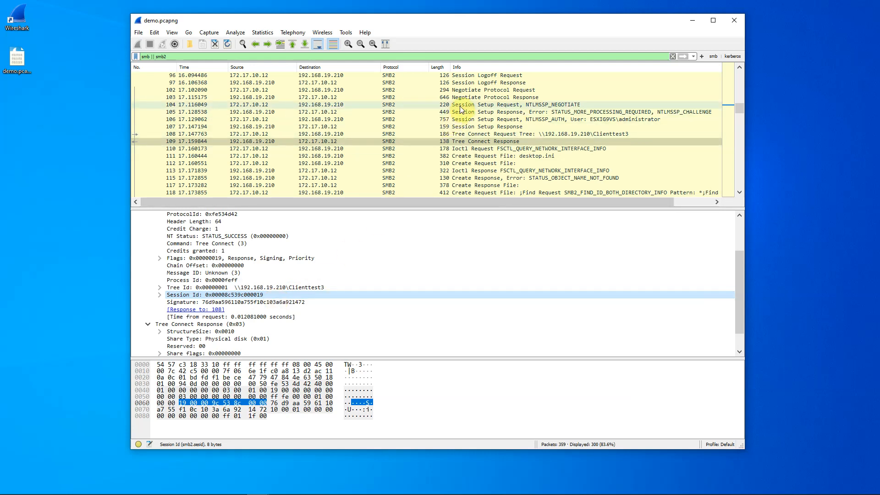
pyautogui.click(483, 105)
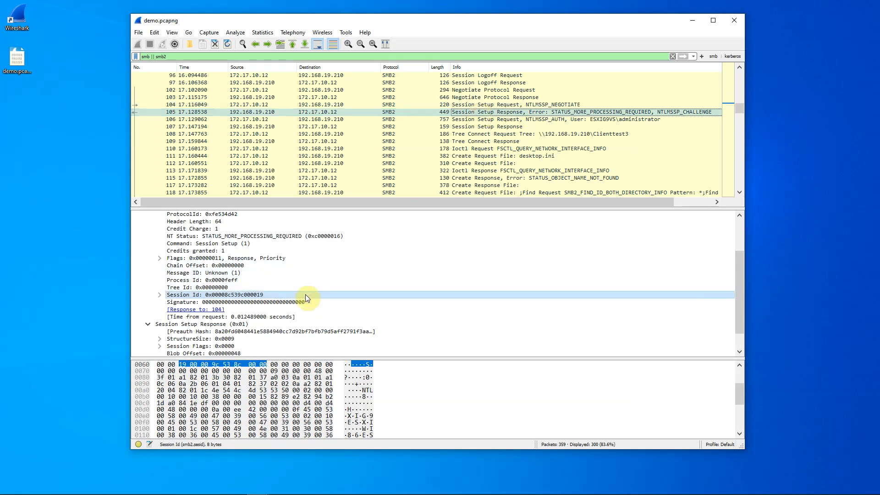
pyautogui.moveTo(315, 298)
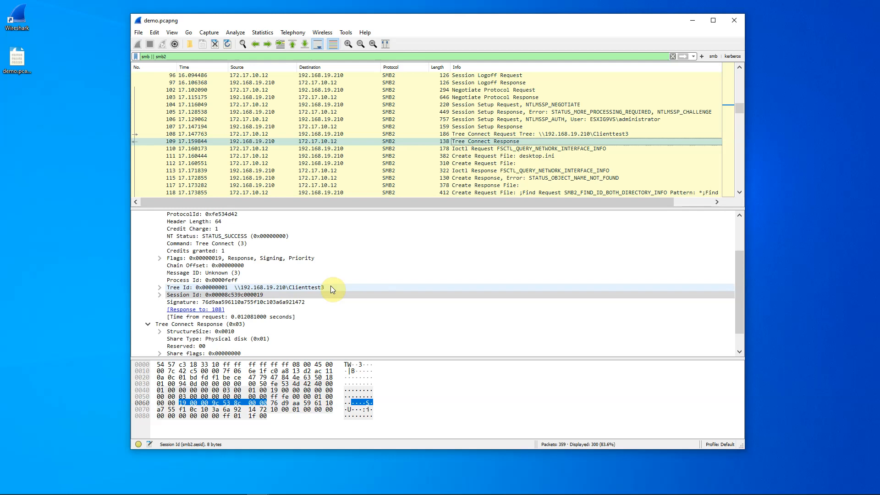
# - Select the Session Id field, then the Tree Id 0x00000001 field
pyautogui.click(213, 295)
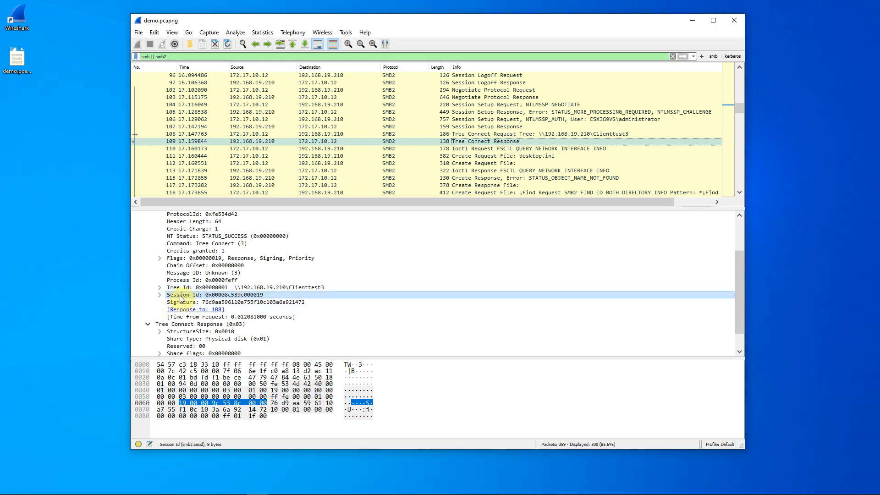
pyautogui.click(180, 287)
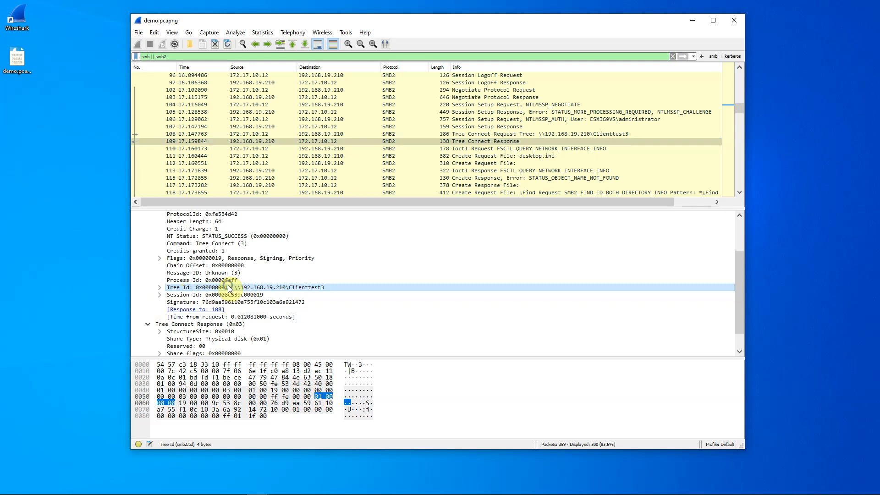
# - Apply the selected Tree Id field as a display filter, smb2.tid == 0x00000001
pyautogui.rightClick(230, 287)
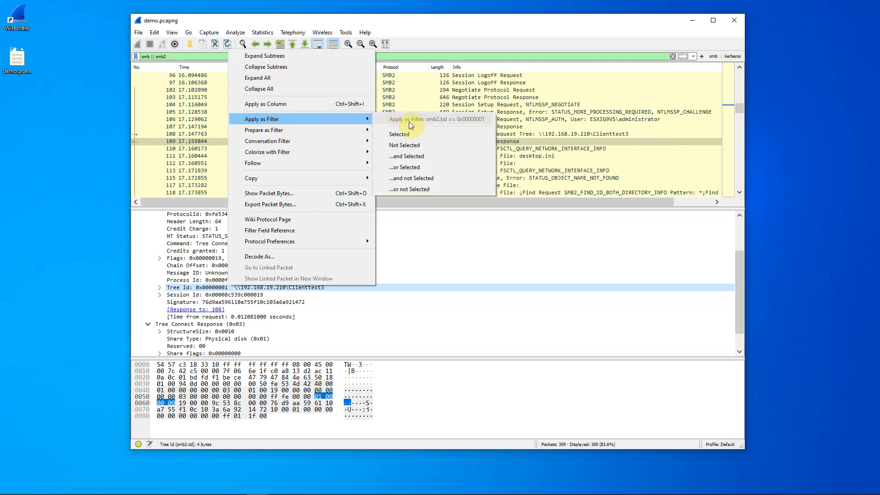
pyautogui.moveTo(400, 134)
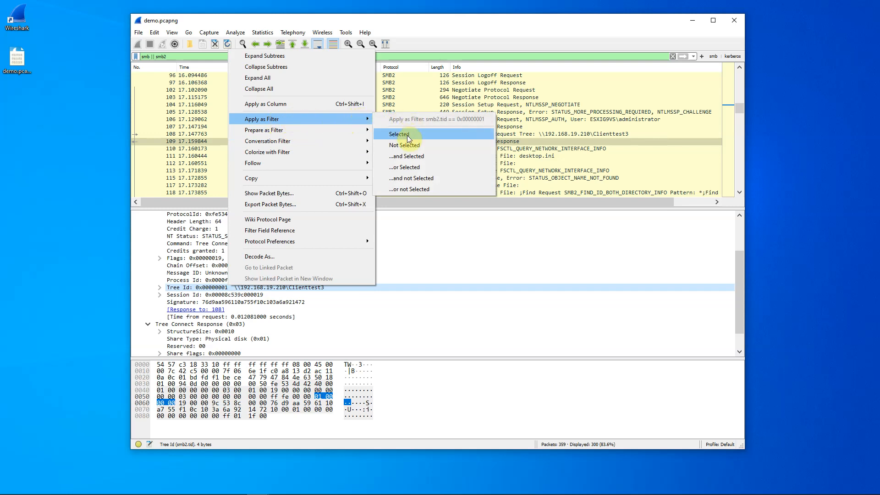
pyautogui.moveTo(423, 160)
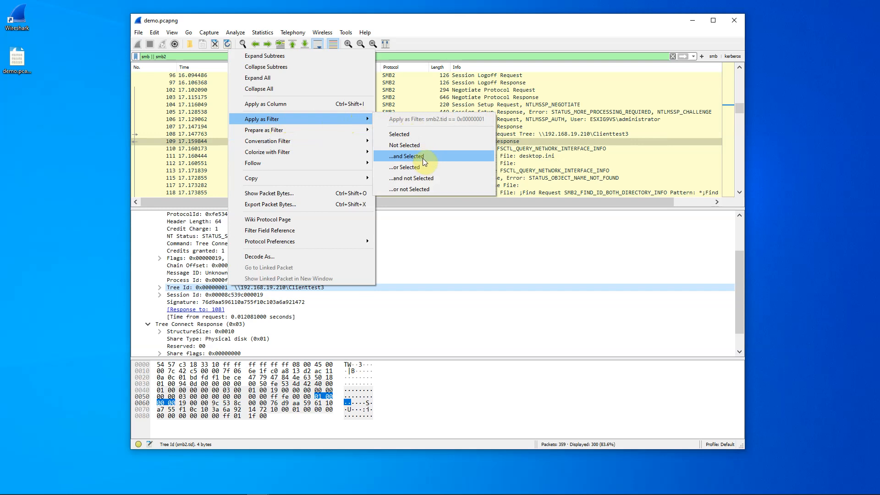
pyautogui.moveTo(418, 159)
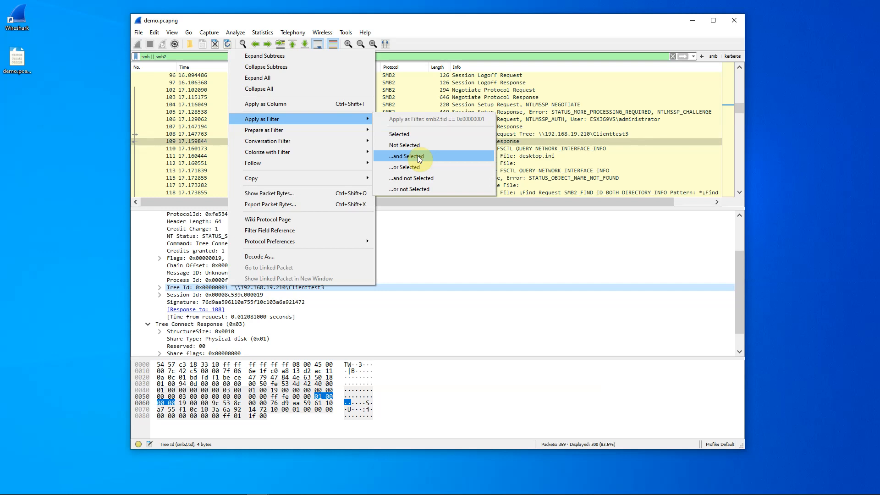
pyautogui.moveTo(417, 134)
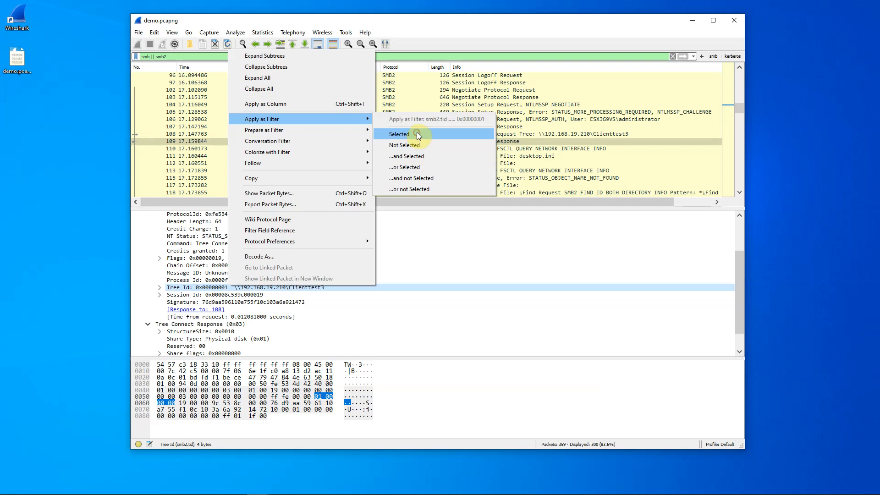
pyautogui.click(399, 134)
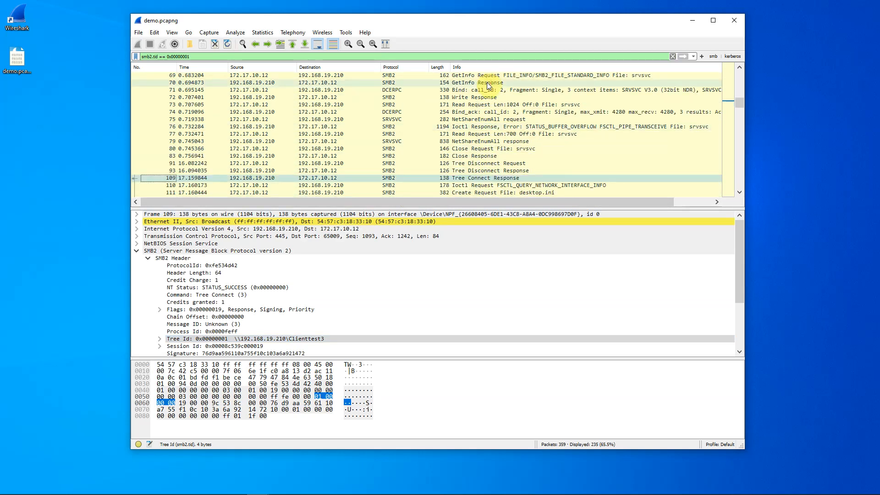
pyautogui.scroll(-3)
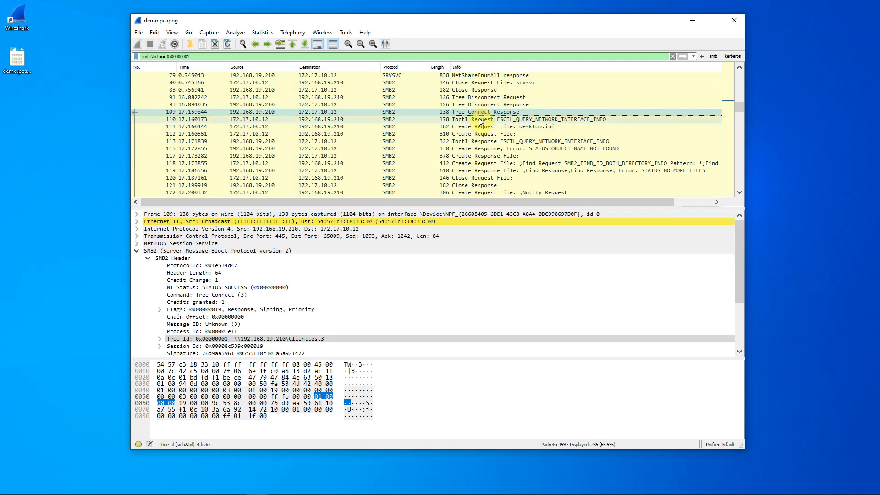
pyautogui.moveTo(505, 153)
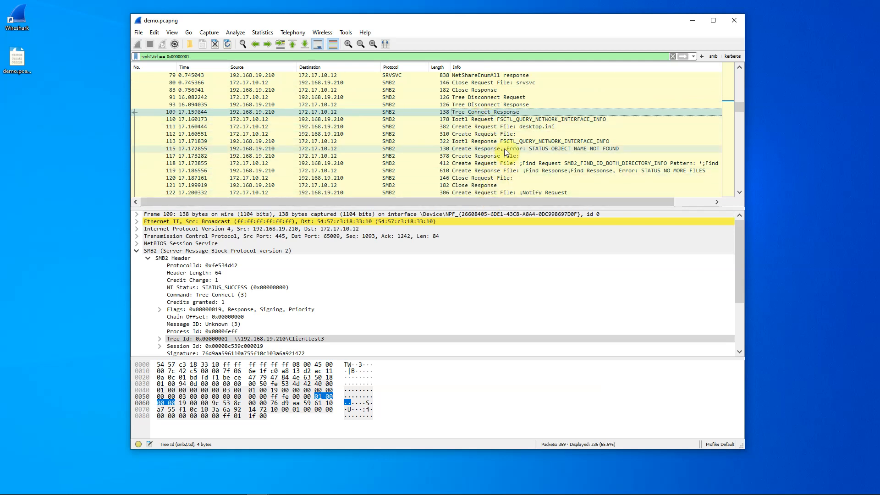
pyautogui.scroll(-3)
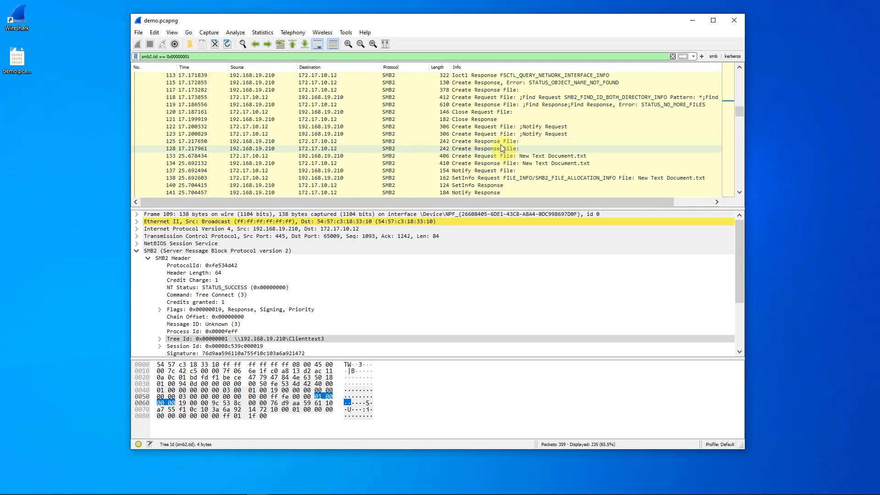
pyautogui.click(506, 163)
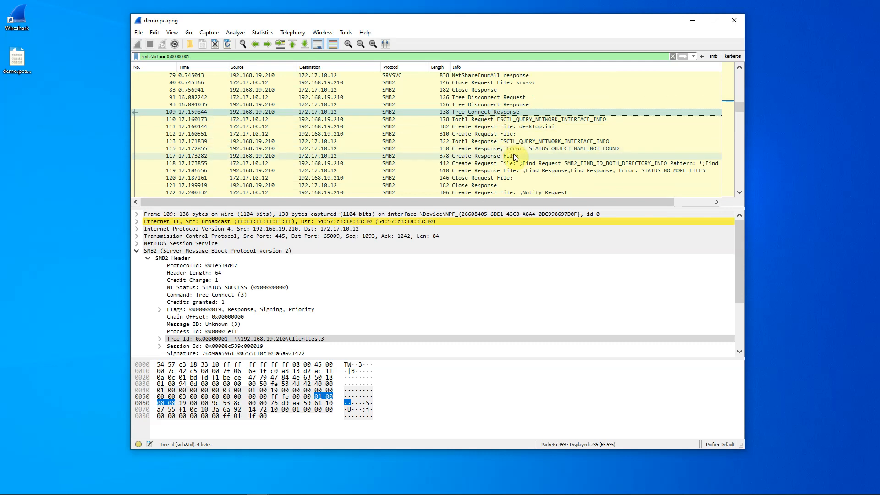
pyautogui.scroll(-3)
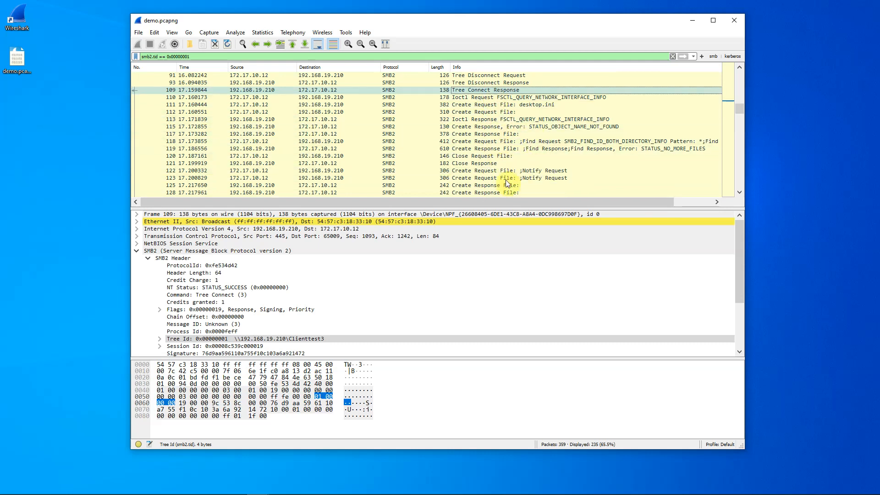